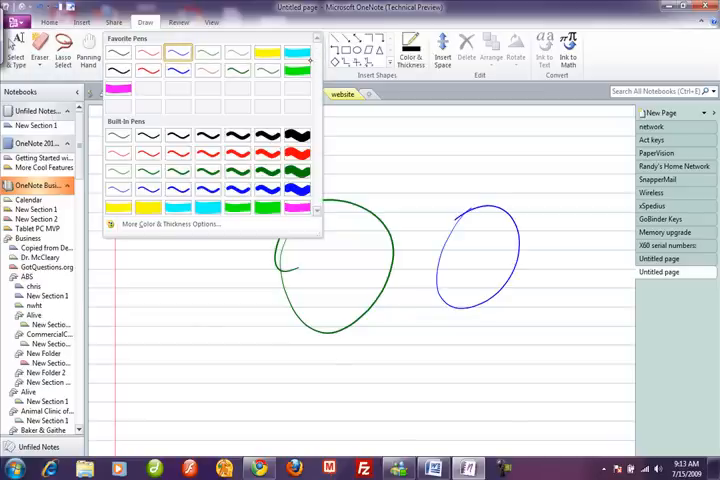
- Pick a blue pen from the Draw pen gallery and set its colour and thickness
left_click(238, 69)
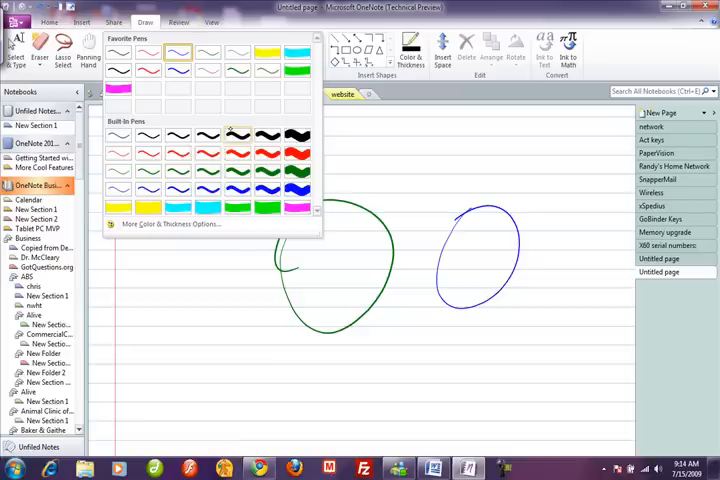
mouse_move(117, 88)
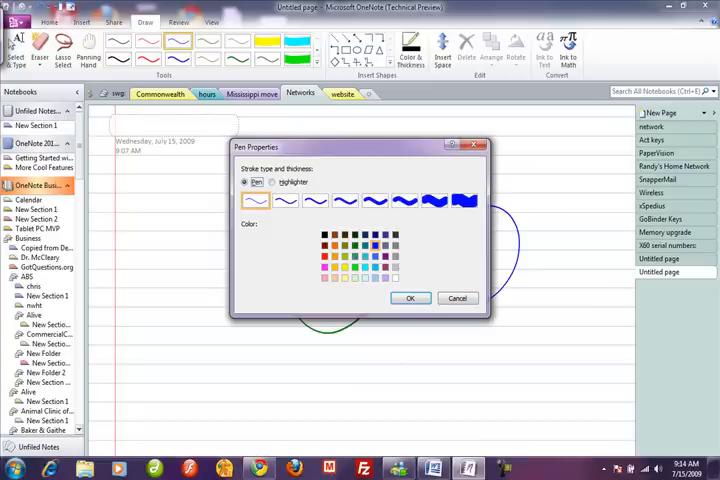
left_click(410, 297)
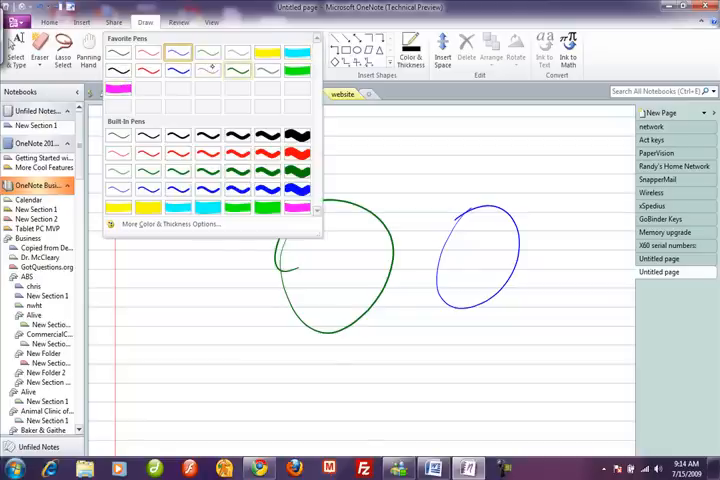
mouse_move(117, 88)
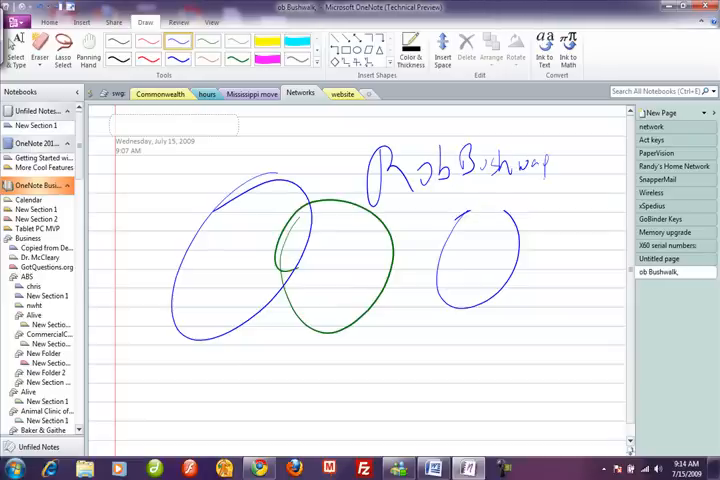
mouse_move(569, 45)
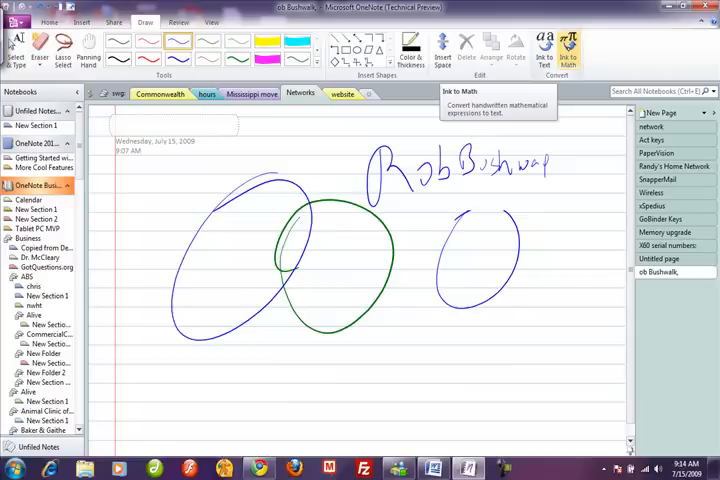
- Write 2 + 2 in the Ink Equation pad and insert the recognized equation
left_click(570, 58)
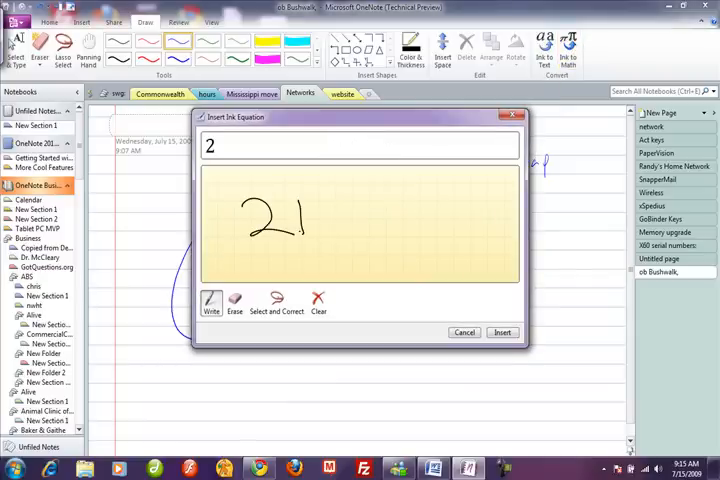
left_click_drag(300, 210, 360, 225)
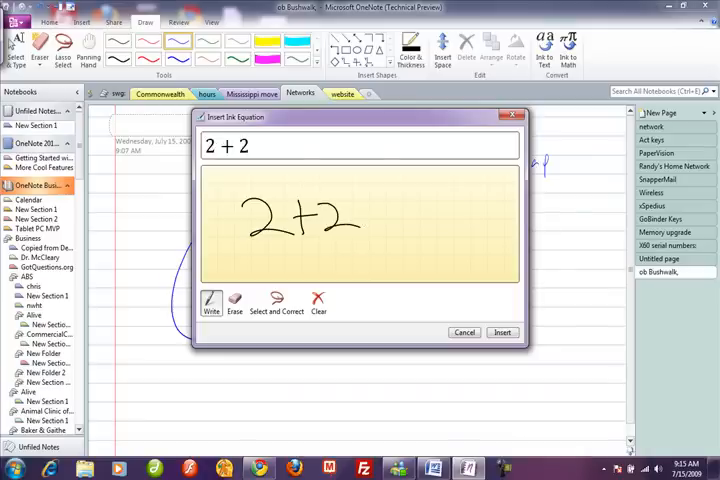
left_click(502, 332)
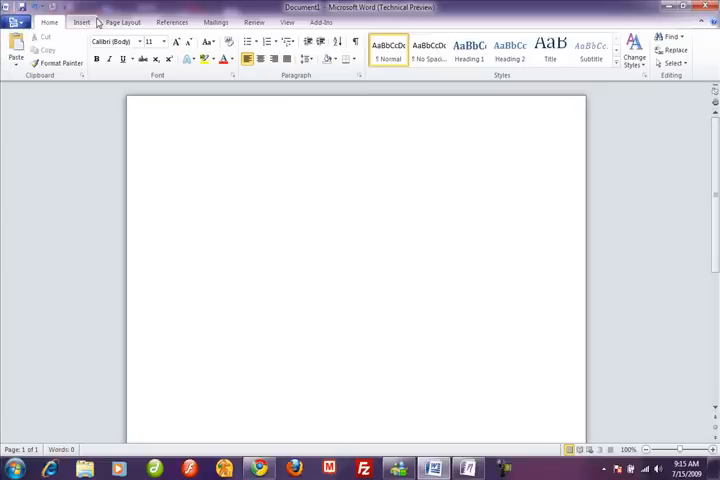
- Show the Review tab's reviewing and inking commands in the blank document
left_click(180, 158)
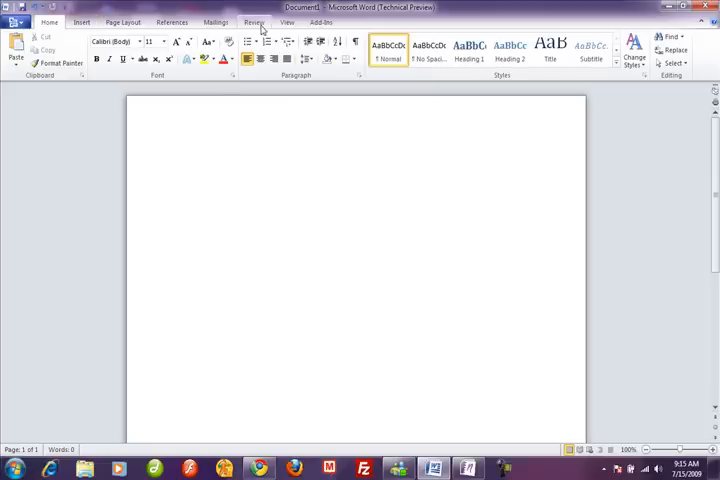
left_click(254, 22)
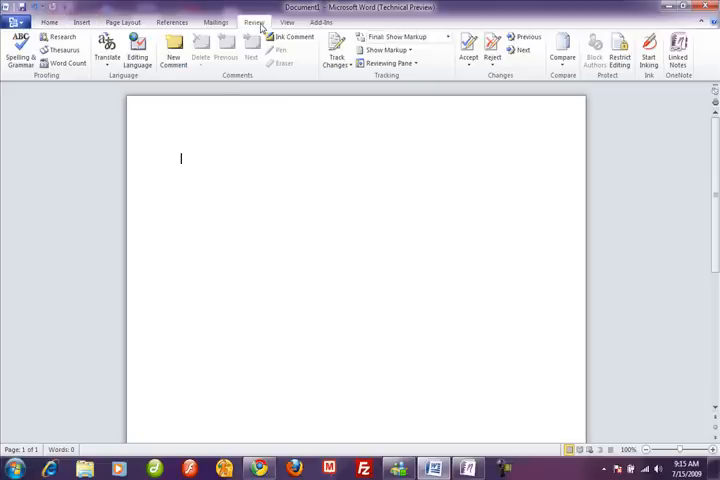
mouse_move(97, 158)
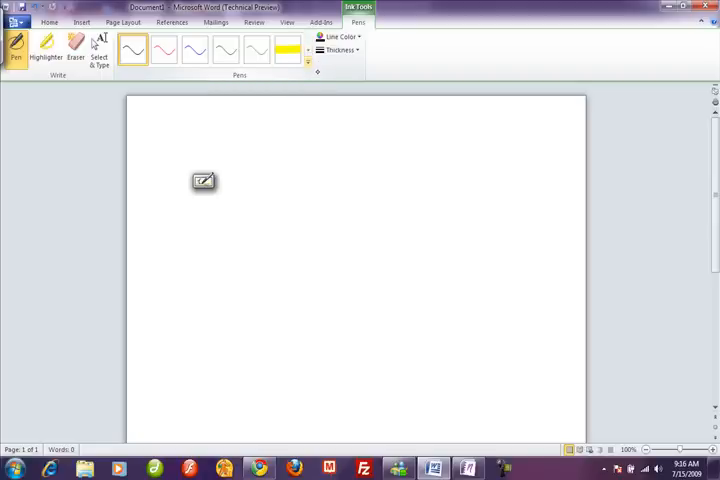
- Choose a pen from the gallery and set brown ink with a heavier thickness
left_click(317, 73)
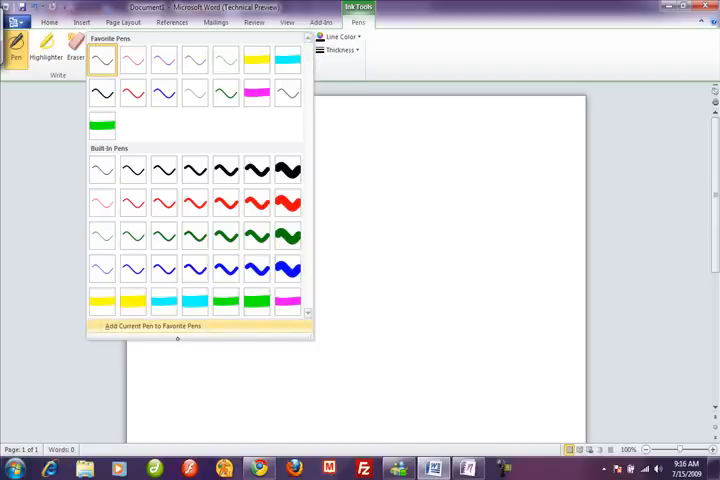
mouse_move(194, 235)
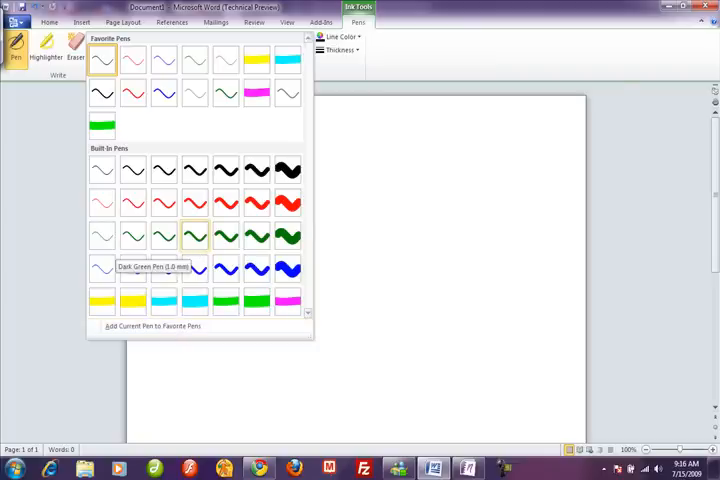
left_click(194, 204)
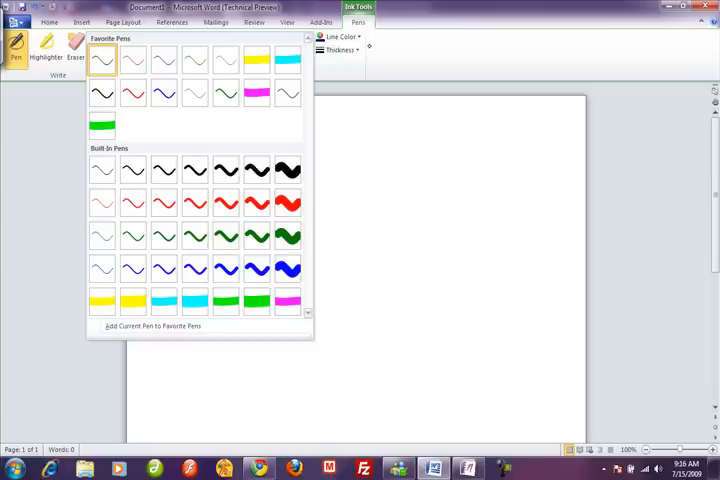
left_click(340, 37)
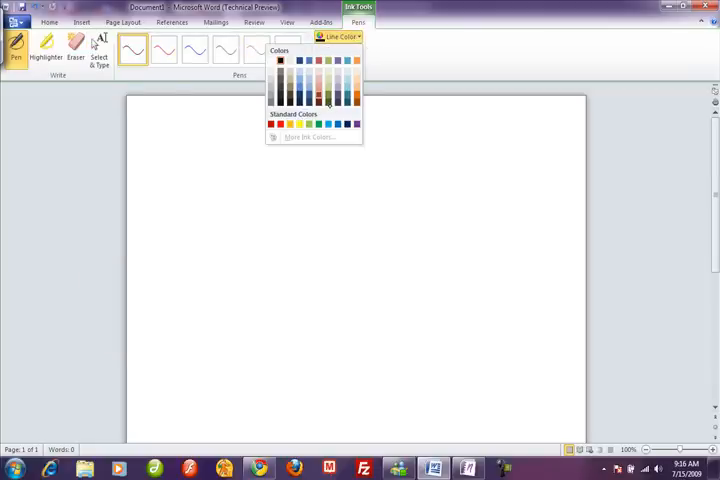
left_click(284, 124)
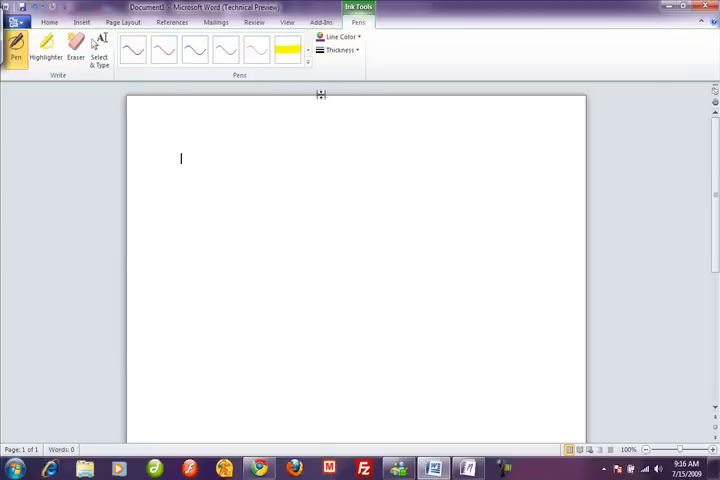
left_click(340, 50)
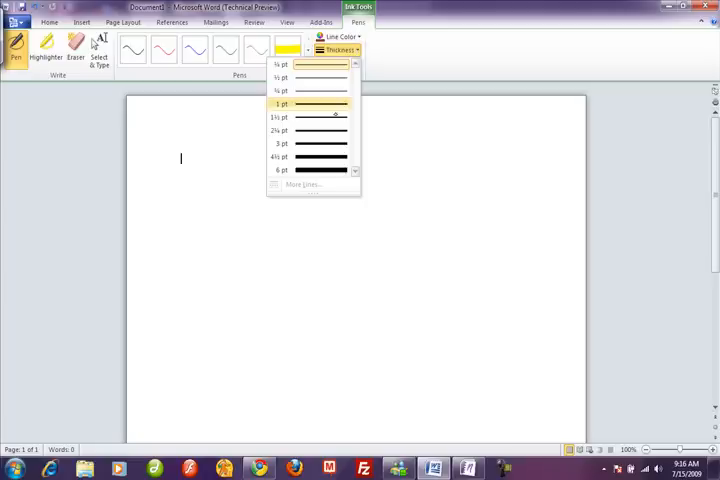
left_click(281, 103)
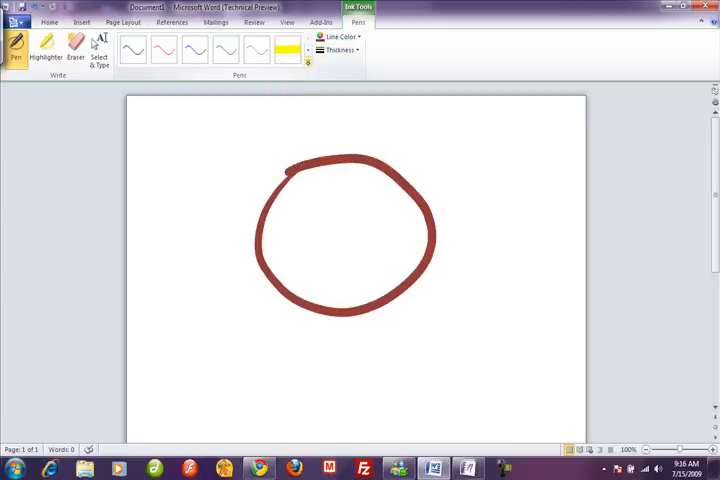
- Add the brown pen to Favorite Pens and browse the pen gallery
left_click(309, 62)
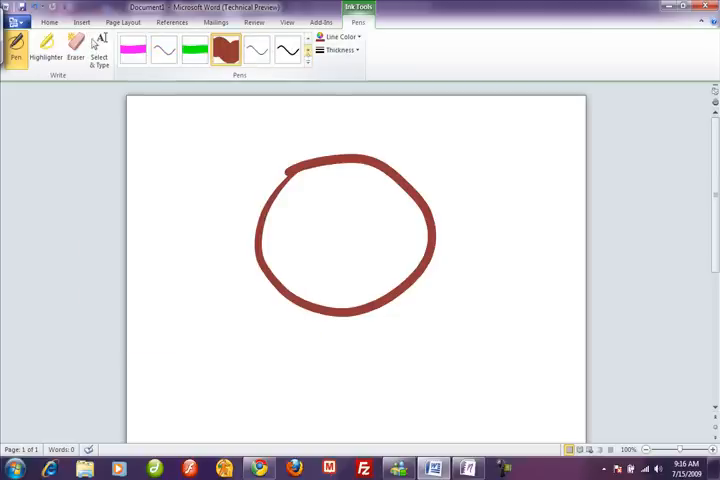
left_click(307, 50)
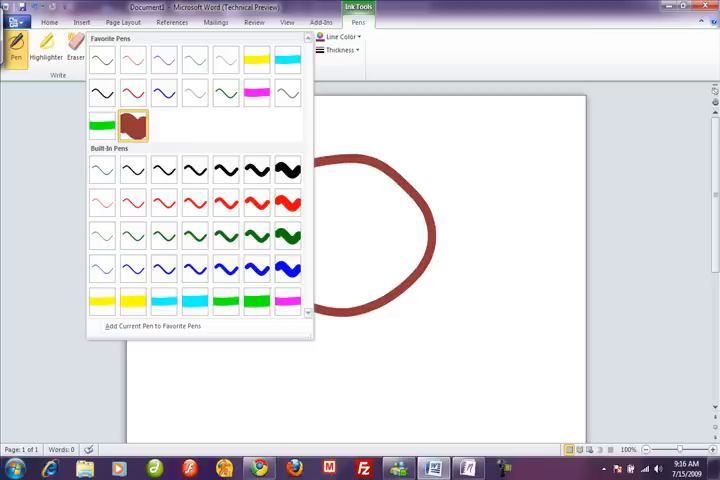
left_click(133, 124)
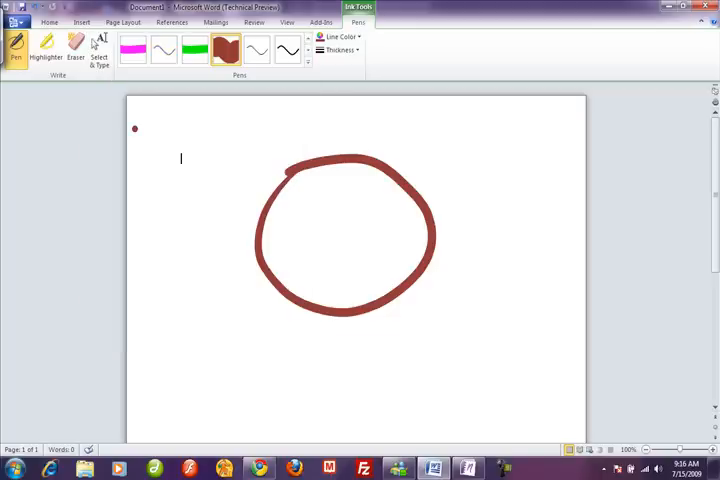
left_click(303, 60)
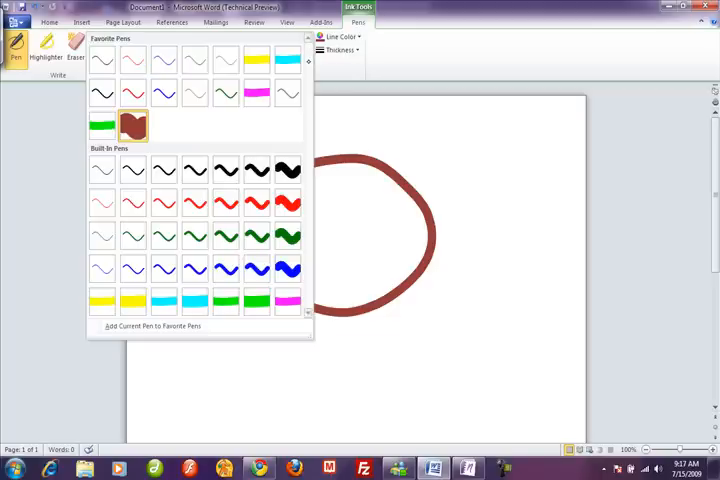
- Right-click on the Word page near the pen gallery area
right_click(133, 125)
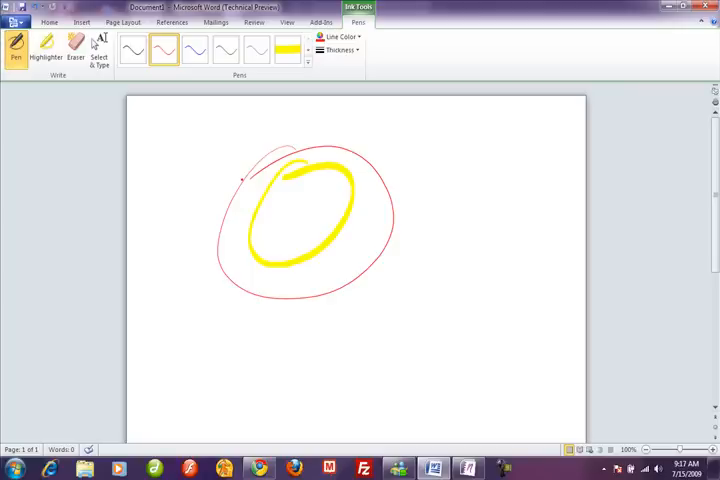
left_click(180, 158)
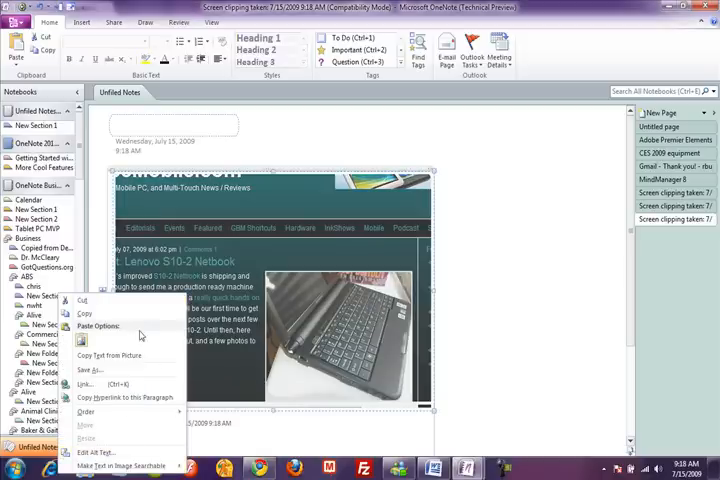
- Copy the text recognized in the netbook clipping picture, then scroll down the page
left_click(210, 280)
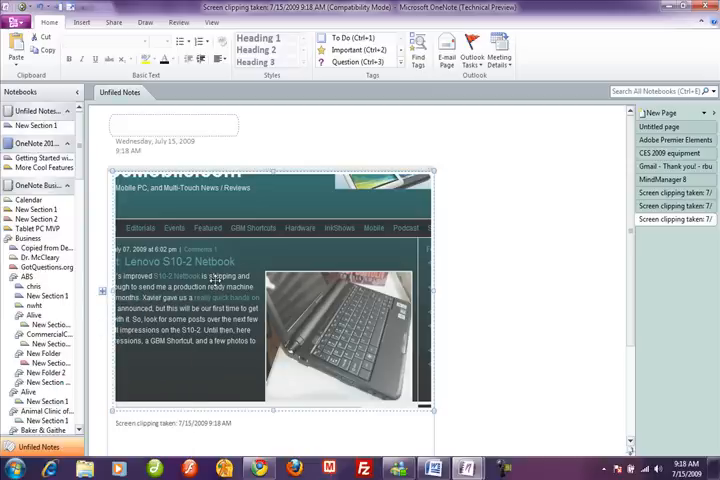
right_click(210, 280)
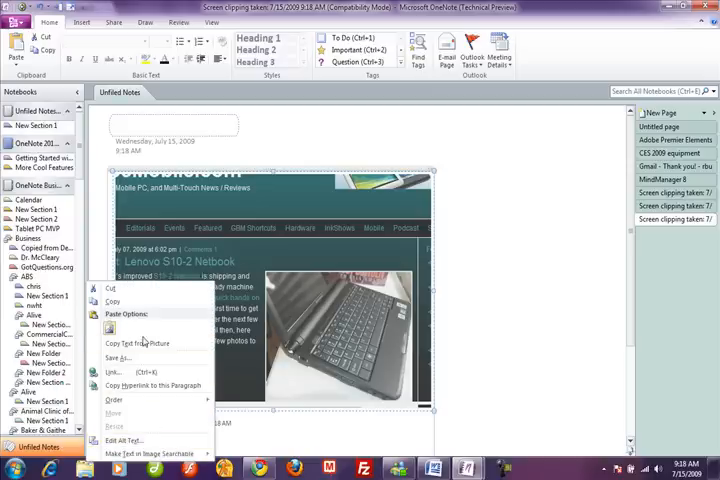
mouse_move(145, 343)
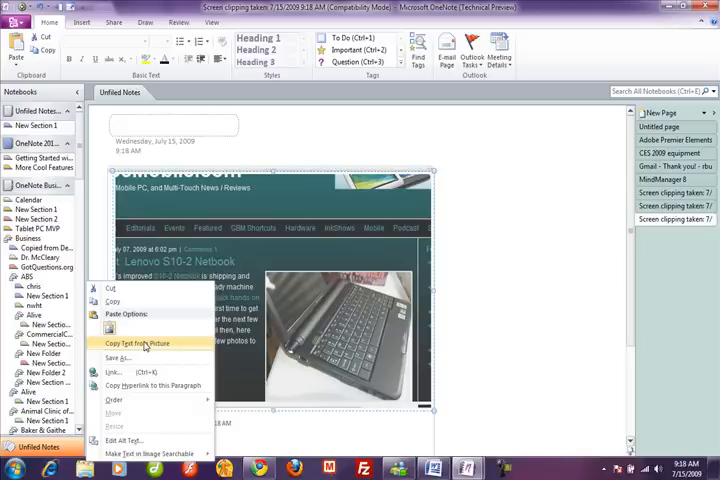
left_click(145, 343)
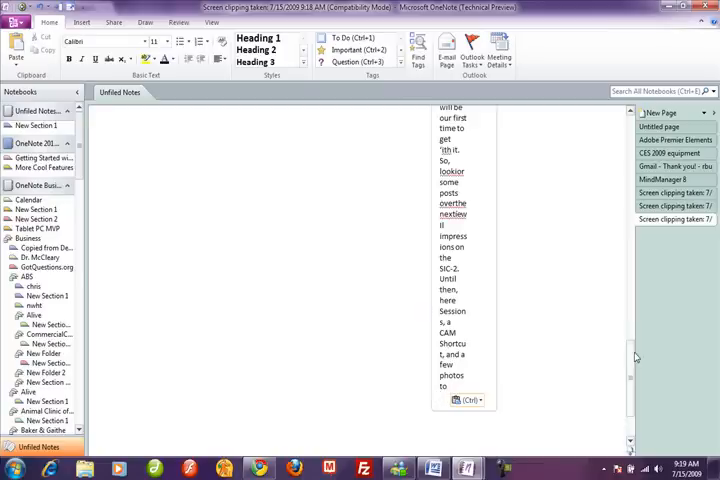
scroll("down", 3)
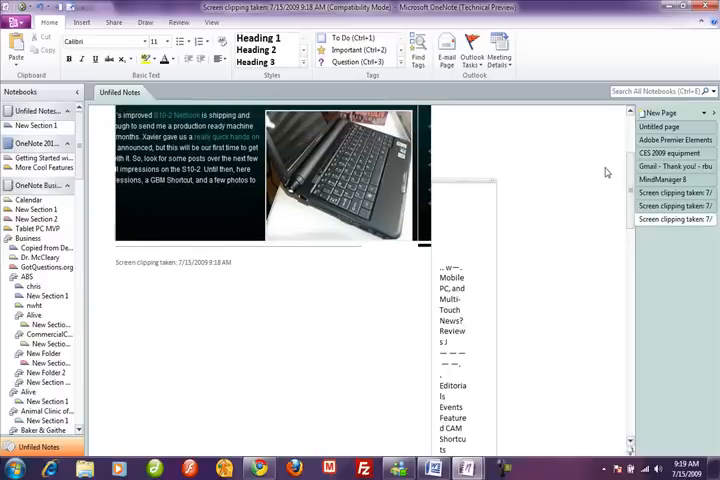
scroll("down", 3)
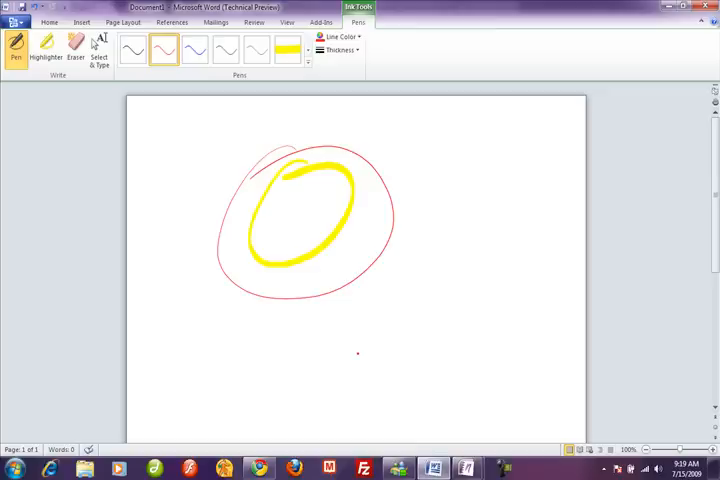
- Switch to OneNote and bring up the Screen clipping taken window
left_click(99, 48)
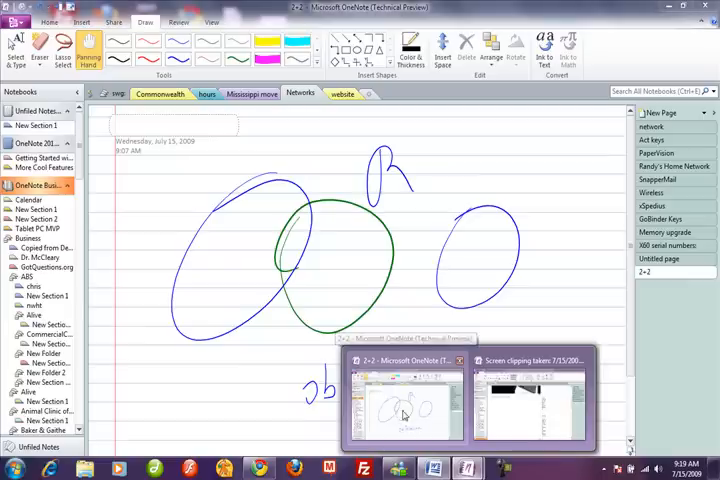
left_click(527, 400)
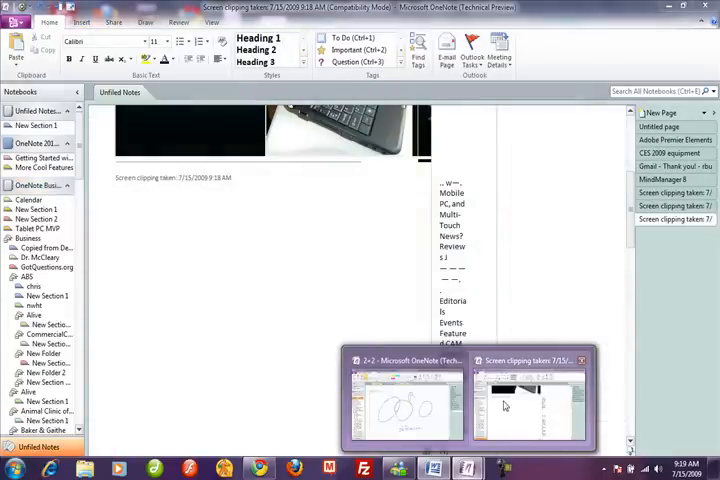